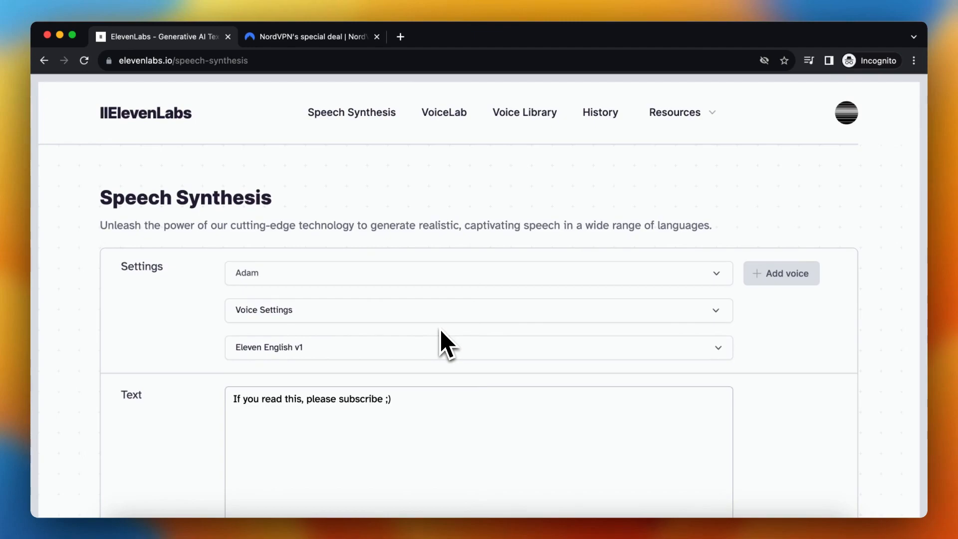
Generate speech from the entered text and dismiss the resulting unusual-activity warning
scroll("down", 3)
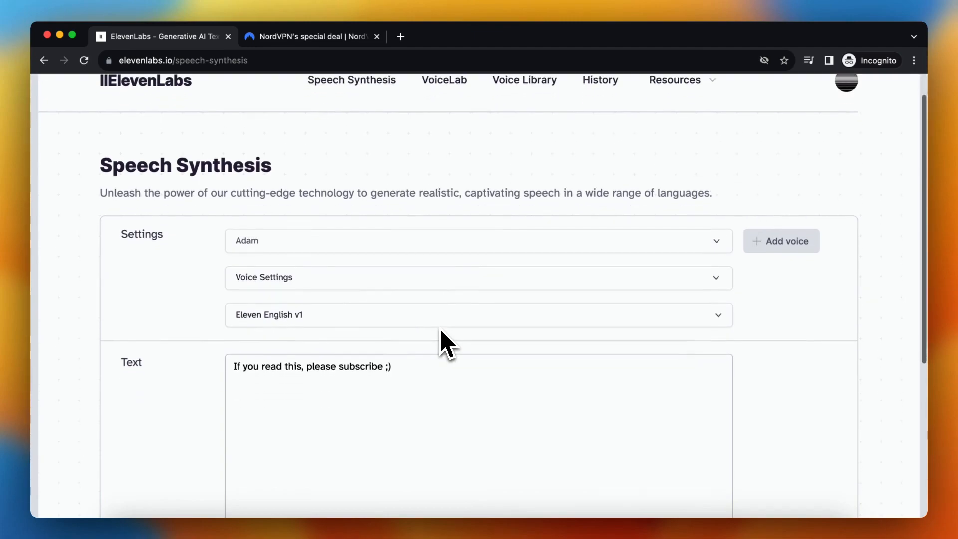
scroll("down", 3)
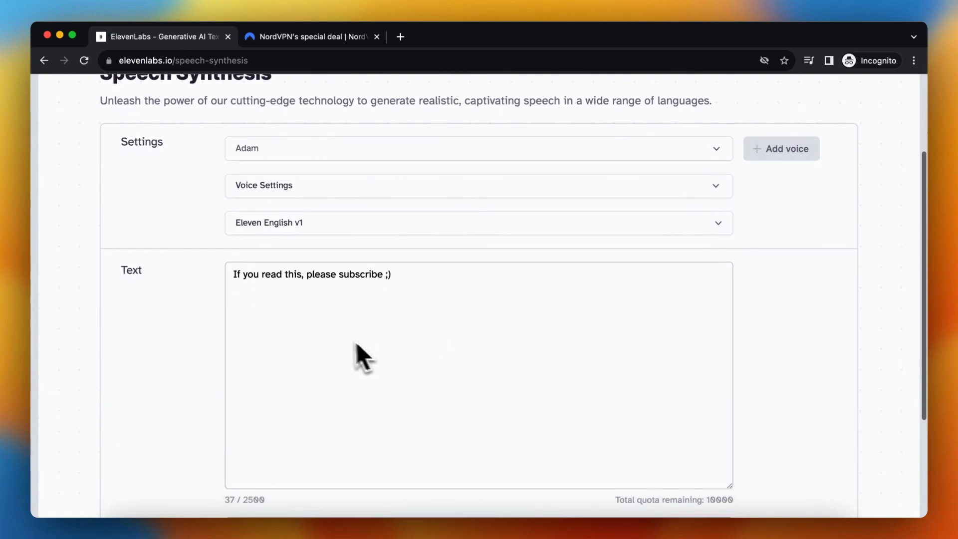
scroll("down", 3)
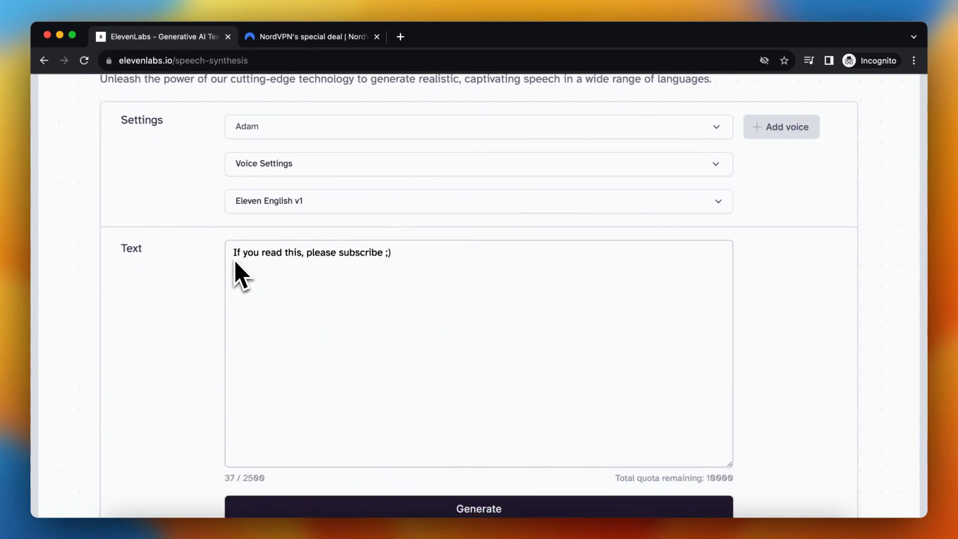
scroll("down", 3)
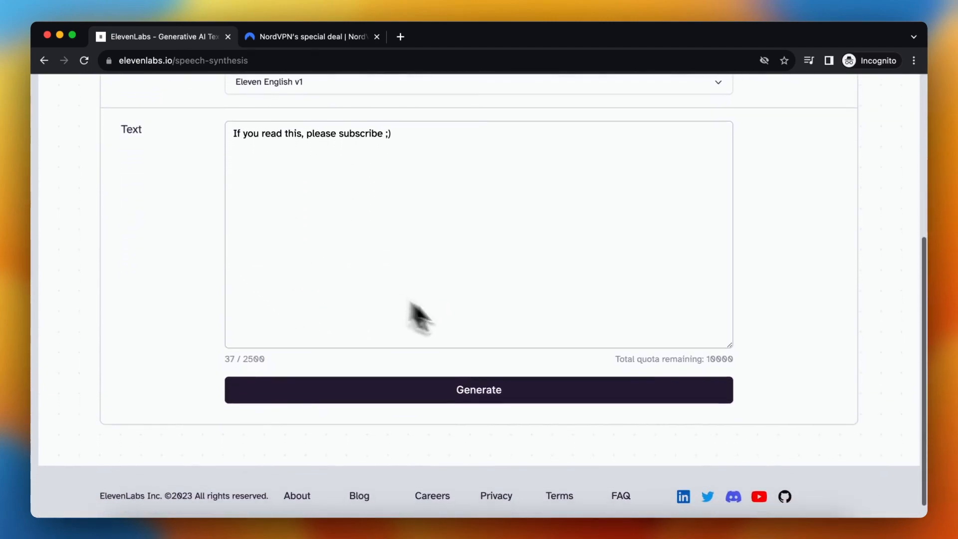
left_click(478, 390)
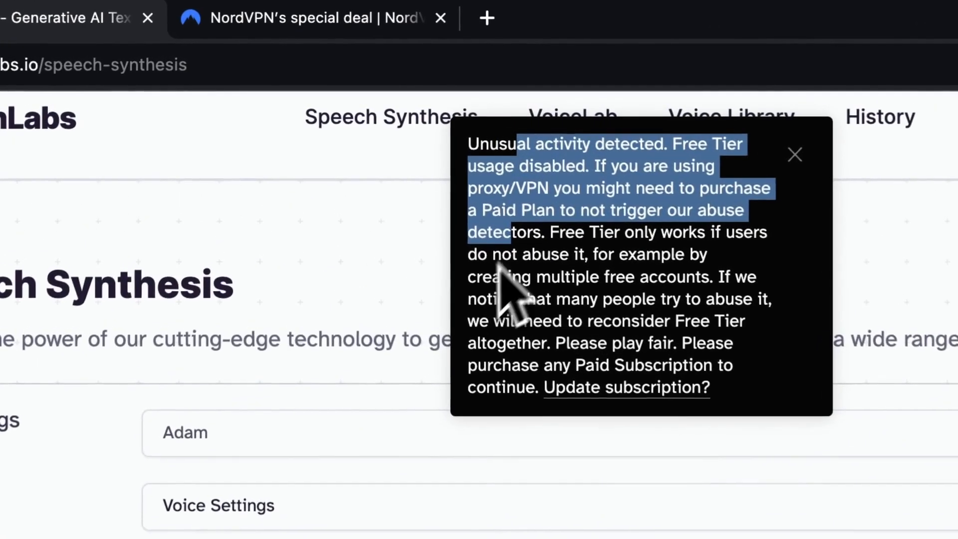
left_click(147, 18)
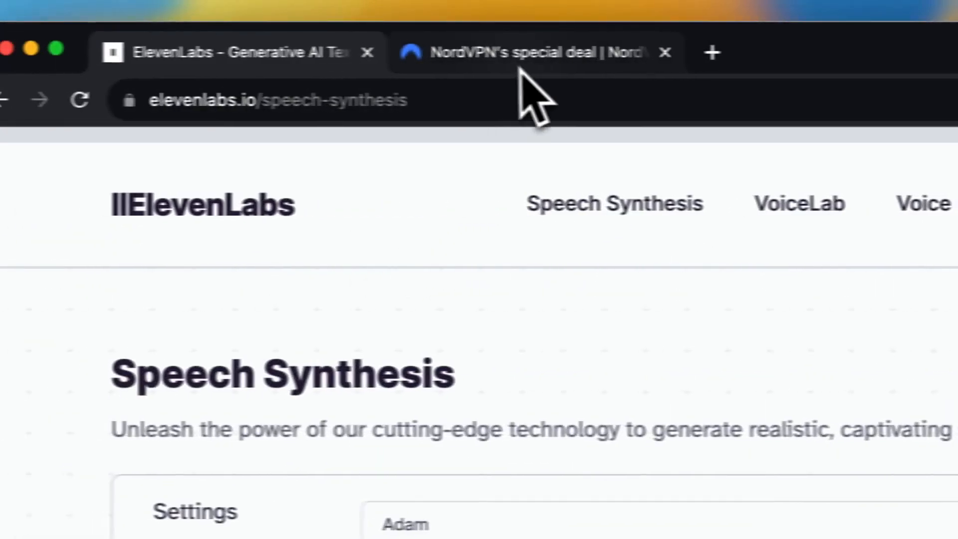
Switch to the NordVPN special-deal page offering up to 66% off the 2-year plan
left_click(539, 52)
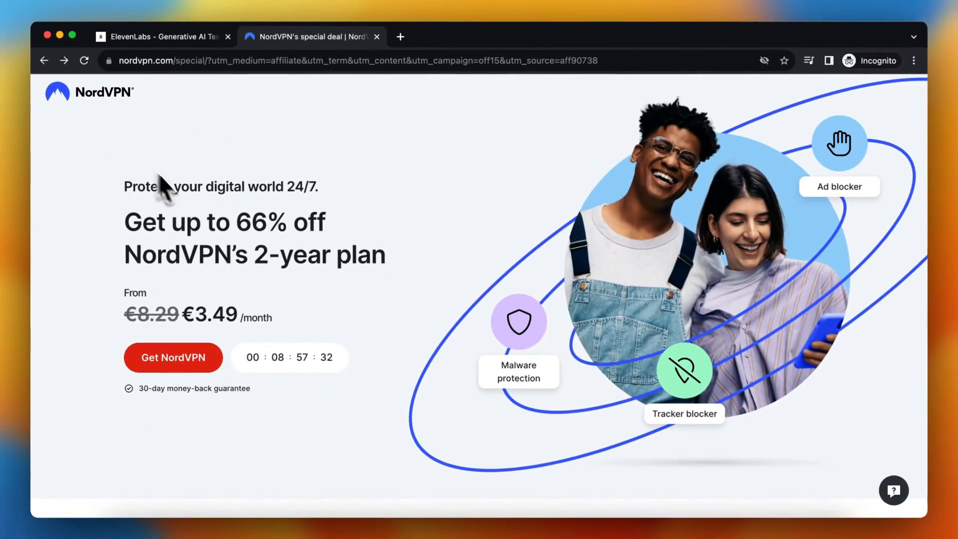
mouse_move(195, 207)
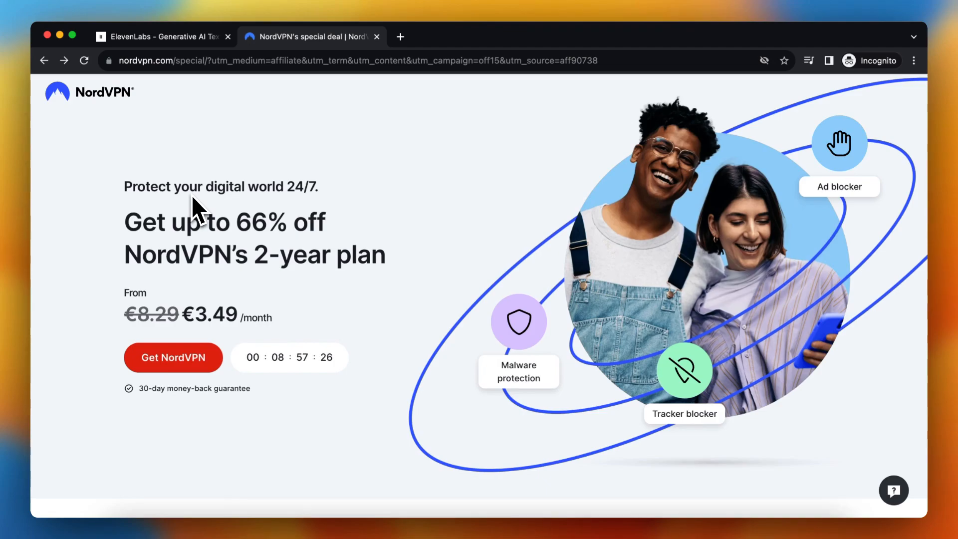
mouse_move(208, 236)
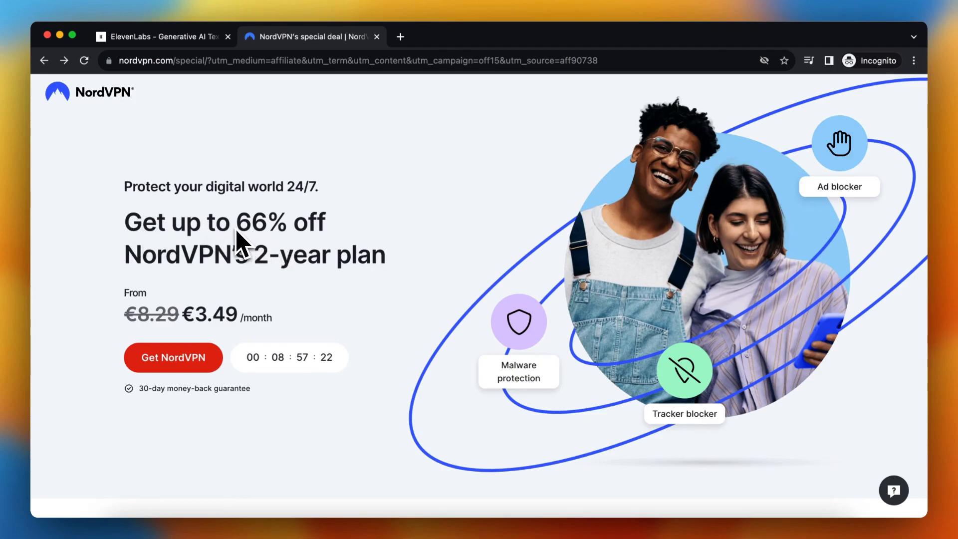
mouse_move(244, 269)
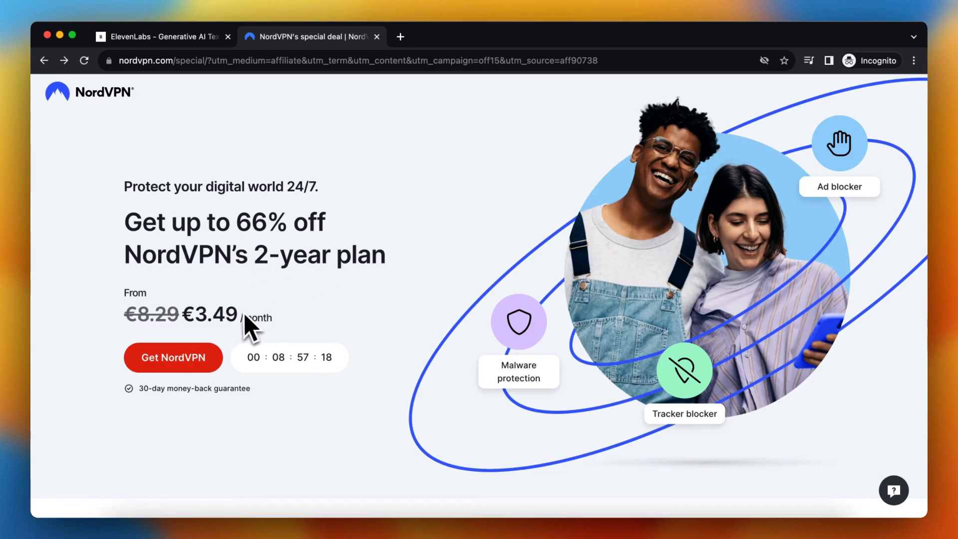
mouse_move(260, 276)
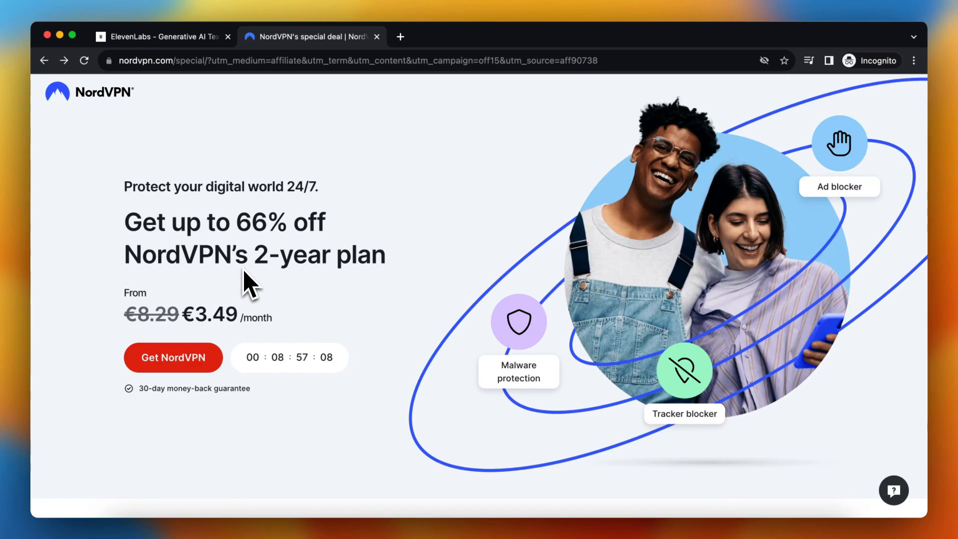
scroll("down", 3)
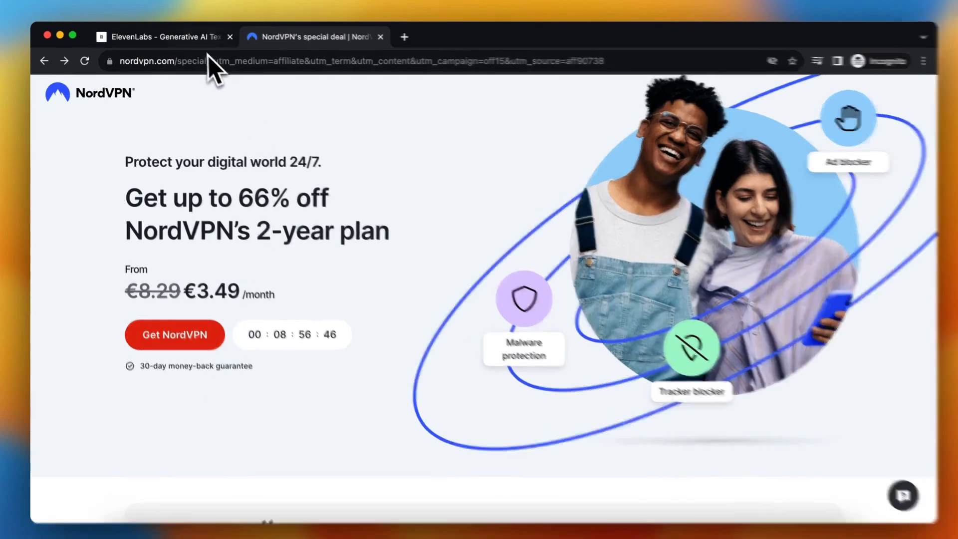
Return to the ElevenLabs Speech Synthesis page with Adam and English v1 selected
left_click(164, 37)
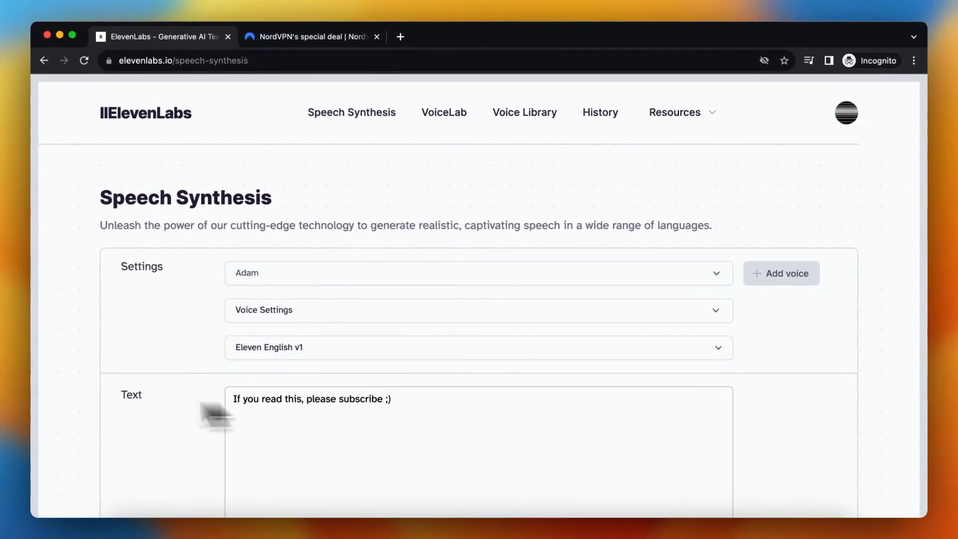
scroll("down", 3)
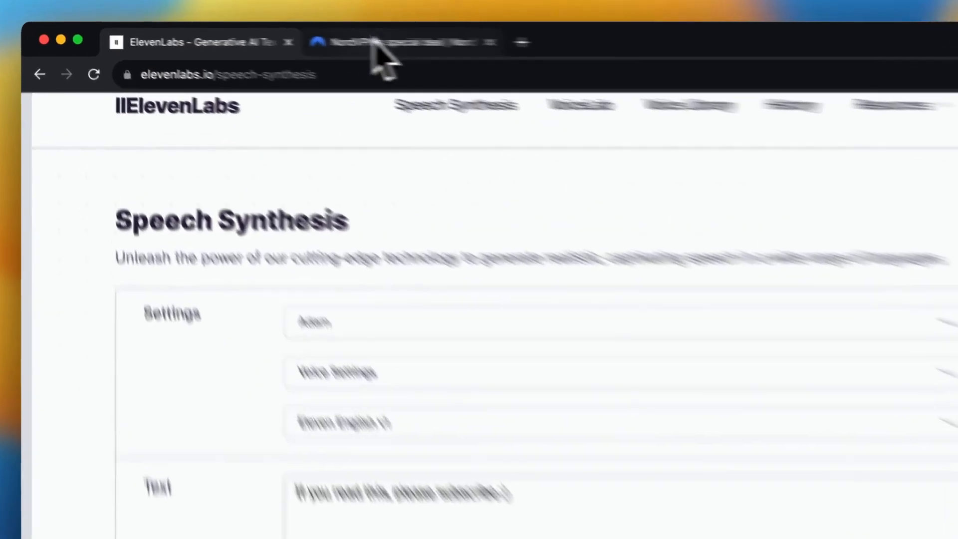
left_click(403, 42)
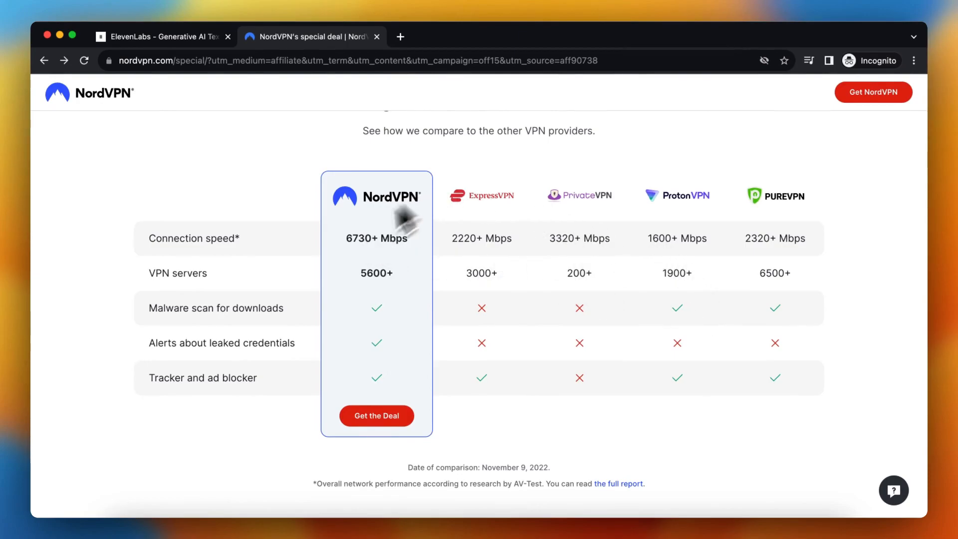
mouse_move(276, 230)
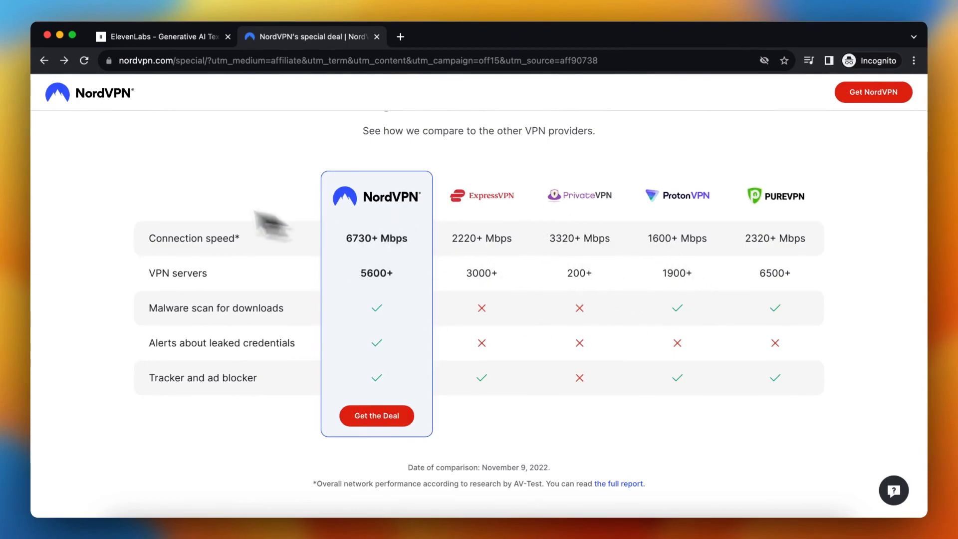
left_click(162, 37)
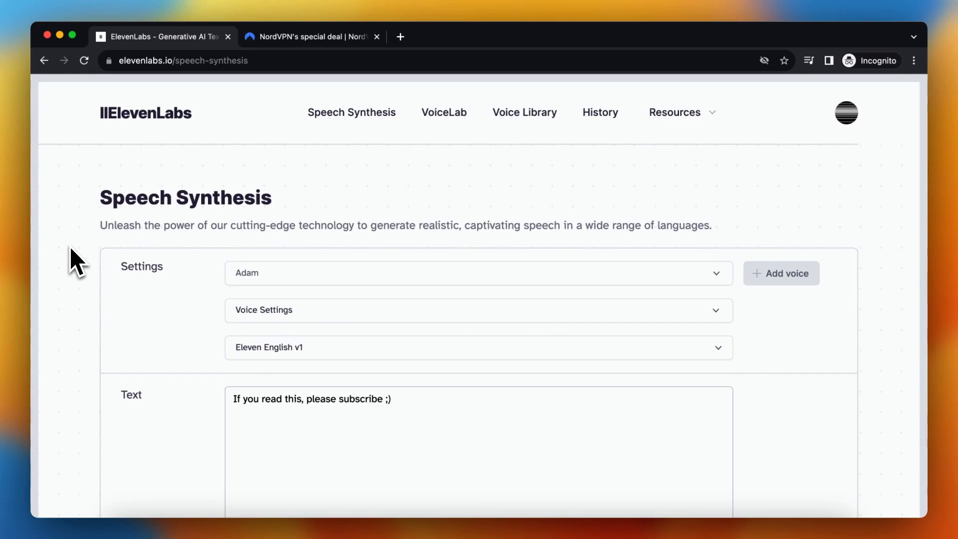
scroll("down", 3)
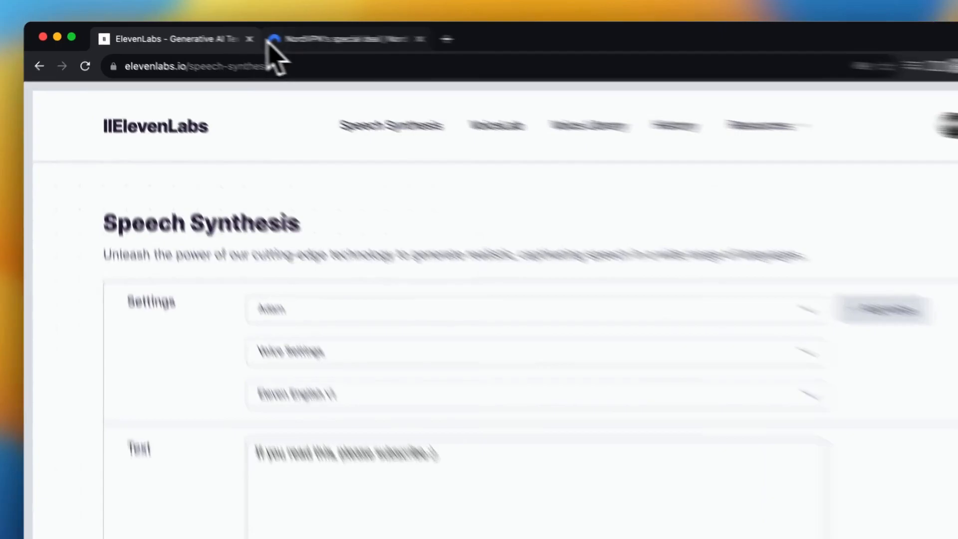
left_click(349, 38)
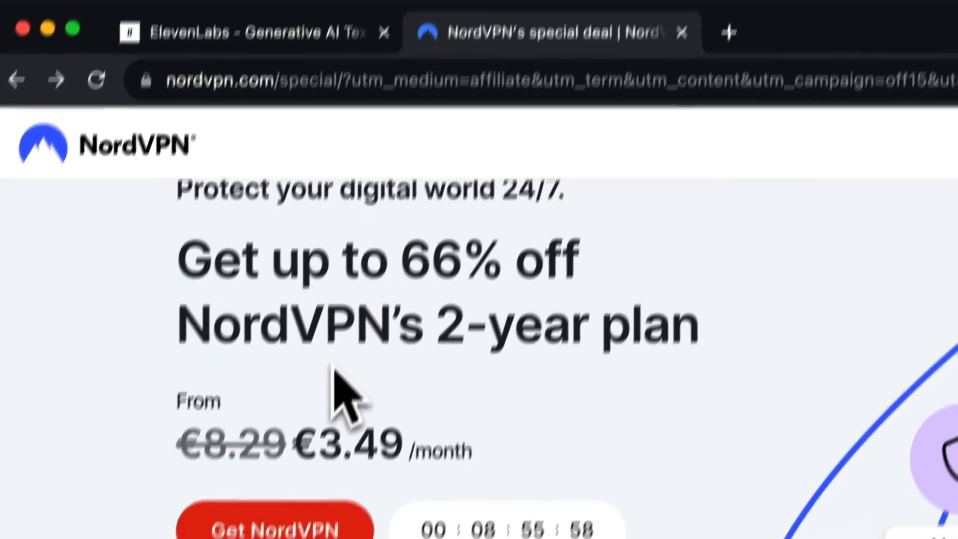
scroll("down", 3)
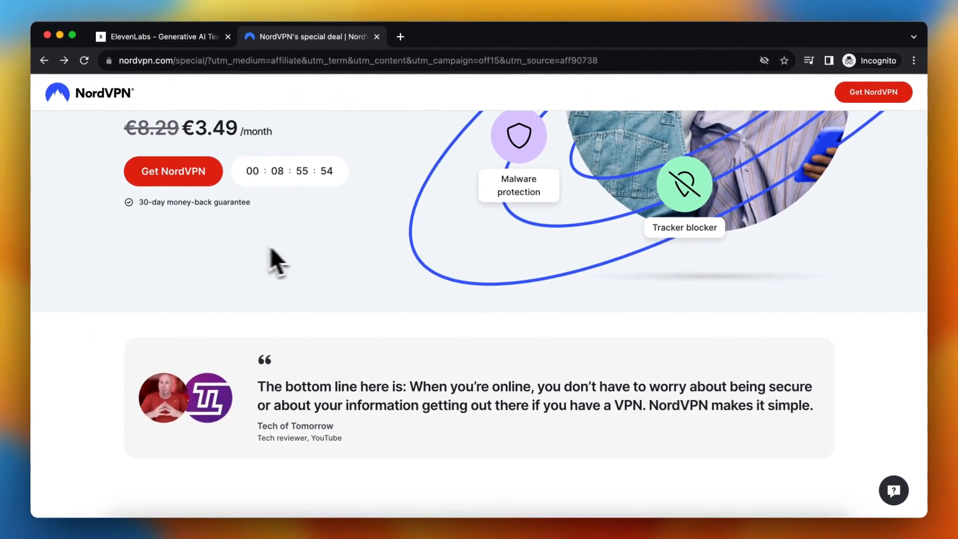
left_click(162, 37)
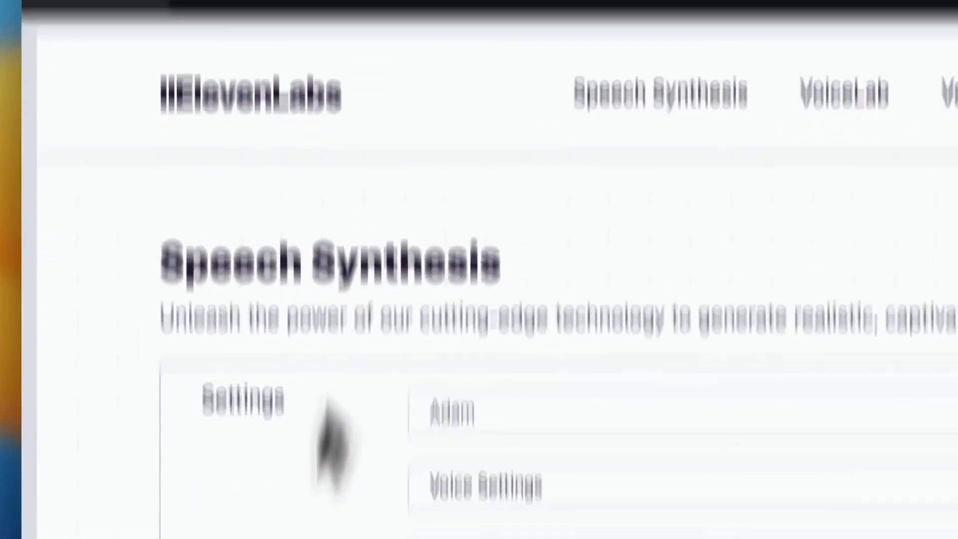